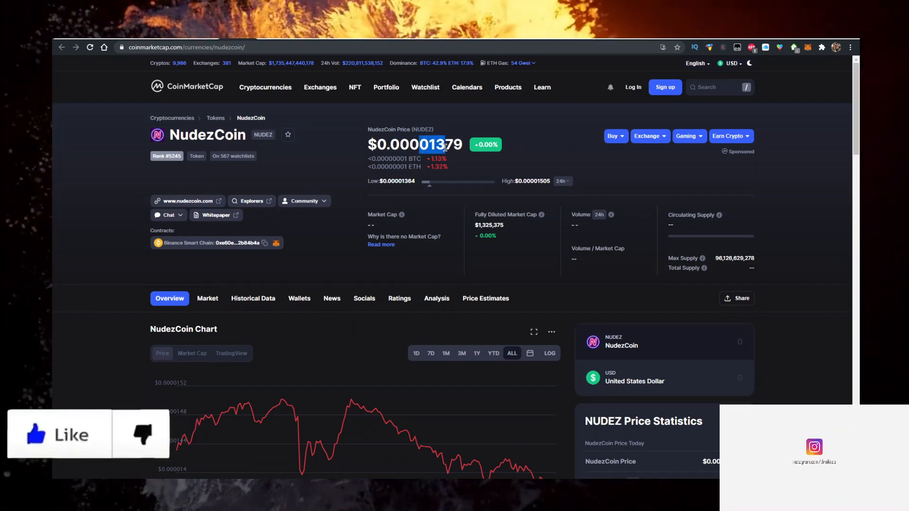
# Copy NudezCoin's Binance Smart Chain contract address from its CoinMarketCap page.
pyautogui.scroll(-3)
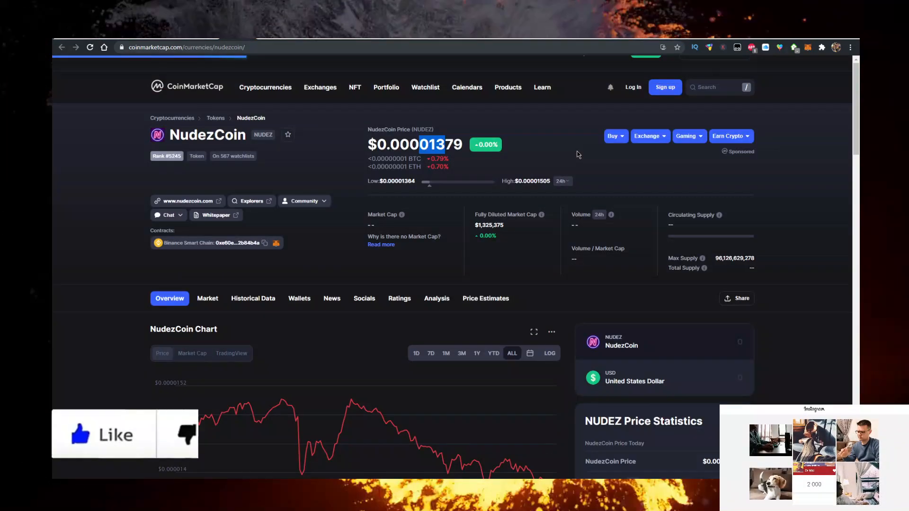
pyautogui.click(485, 298)
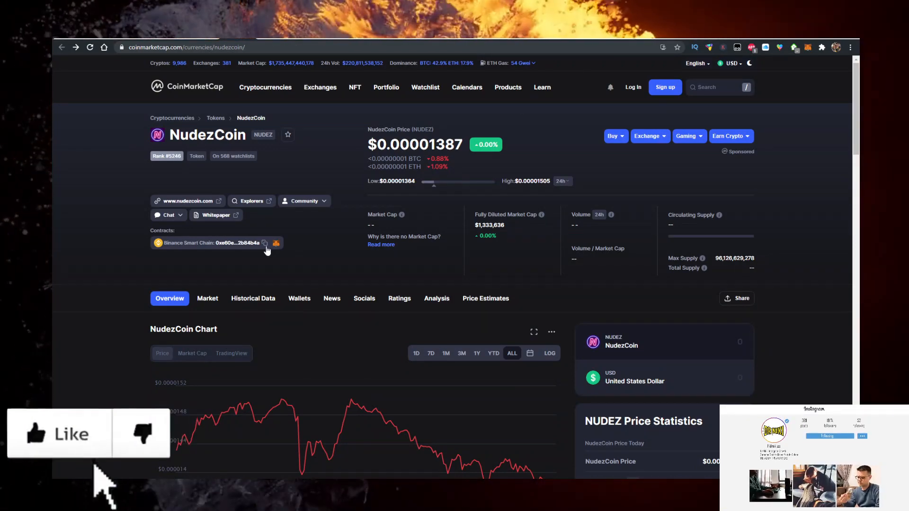
pyautogui.click(265, 243)
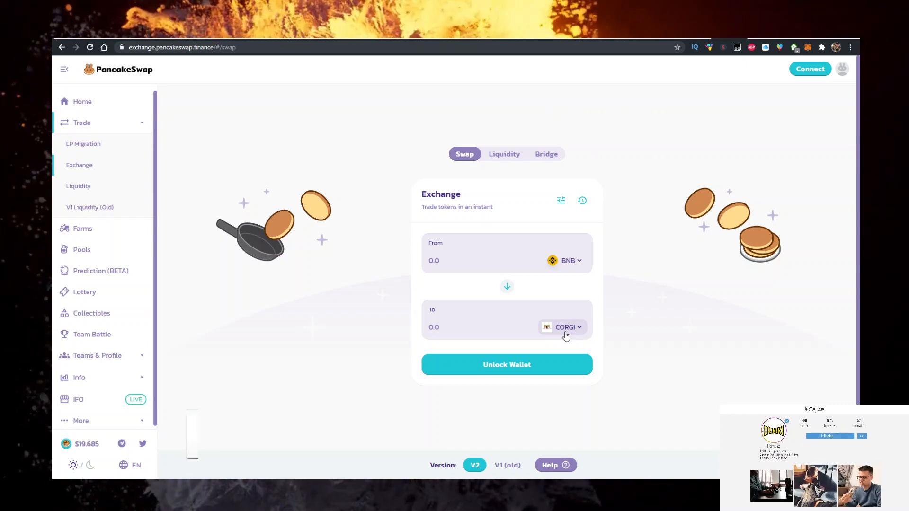
# Replace CORGI with NUDEZ as the receive token by pasting its contract address.
pyautogui.click(566, 327)
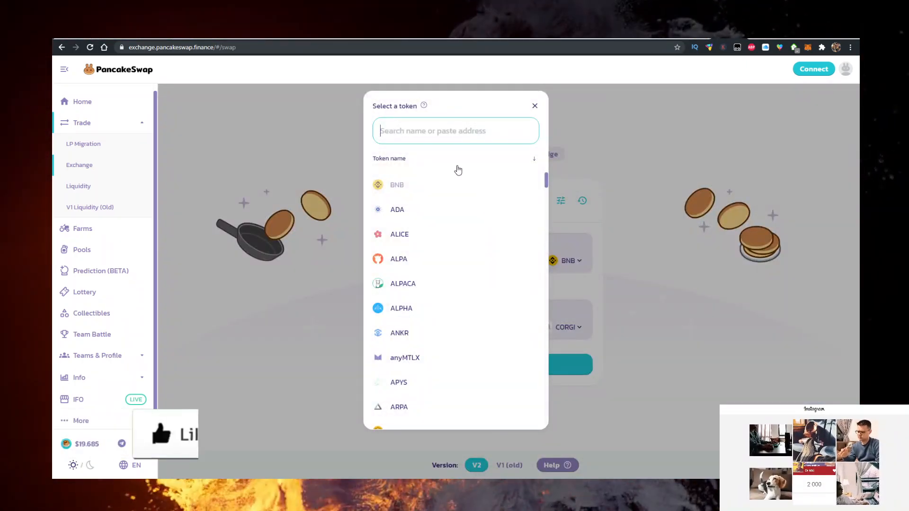
pyautogui.write('f2b118C35c987CE28d3b69f84378F2b84b4a')
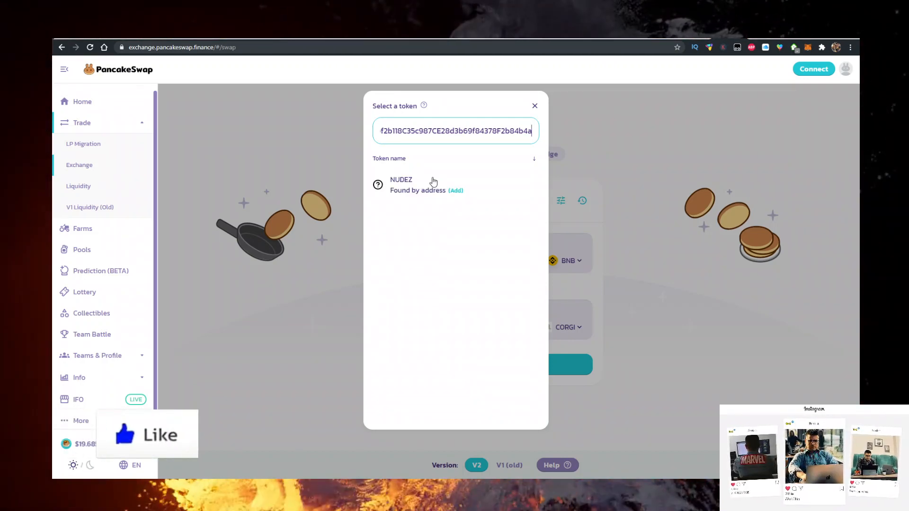
pyautogui.click(401, 184)
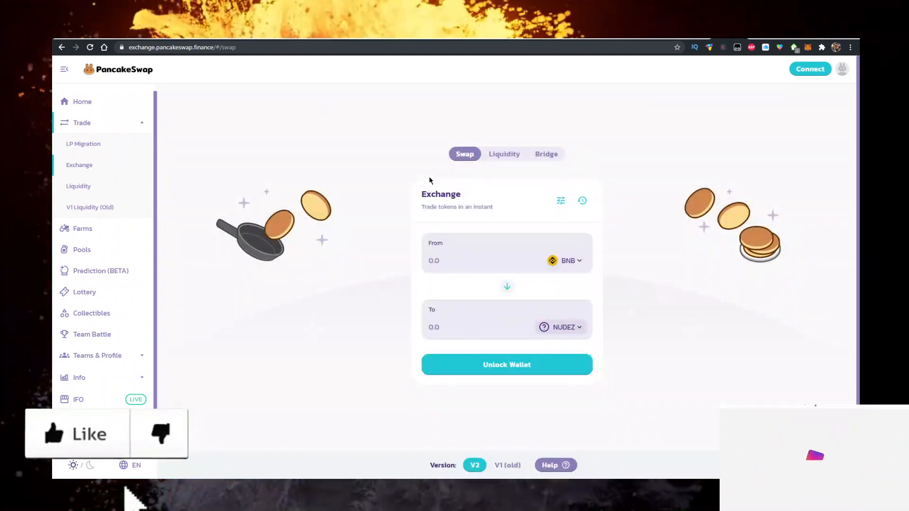